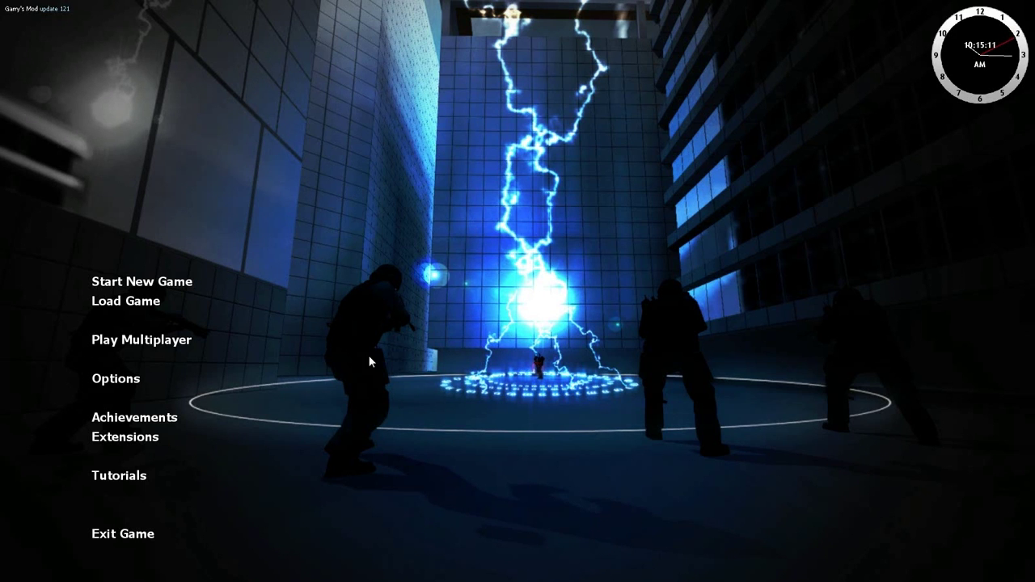
mouse_move(116, 379)
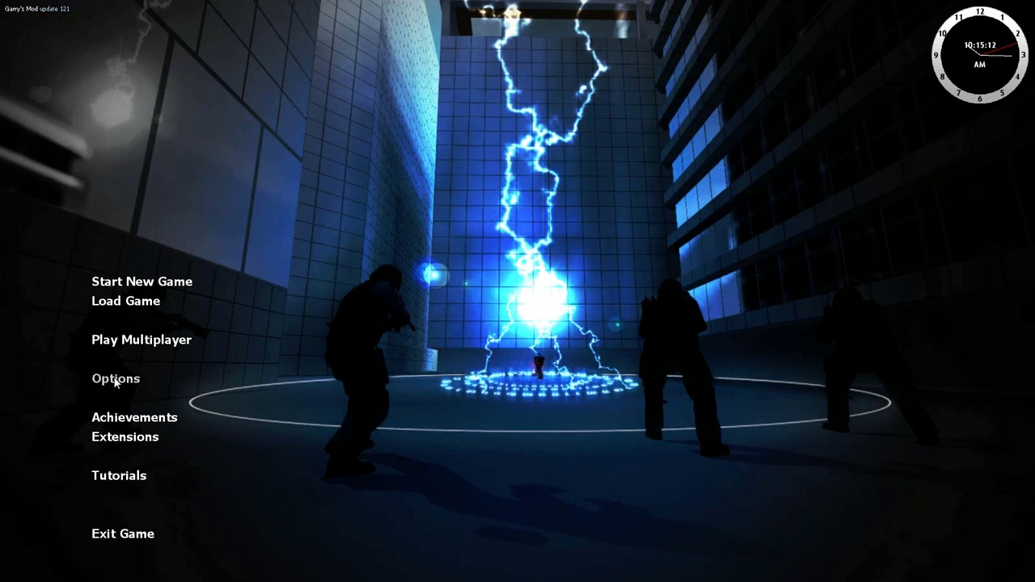
Enable the developer console (~) in Options > Keyboard > Advanced
left_click(115, 378)
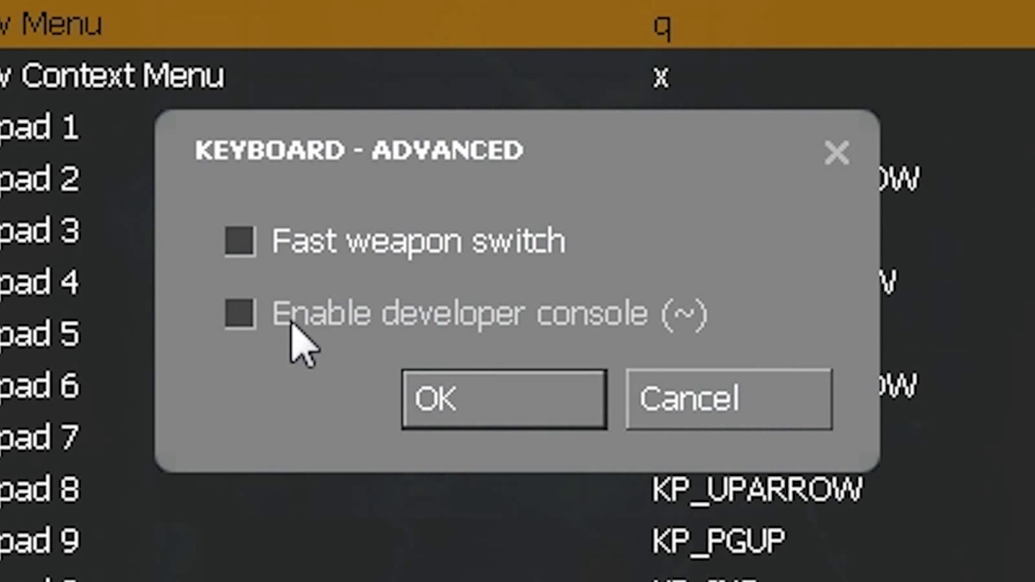
left_click(240, 314)
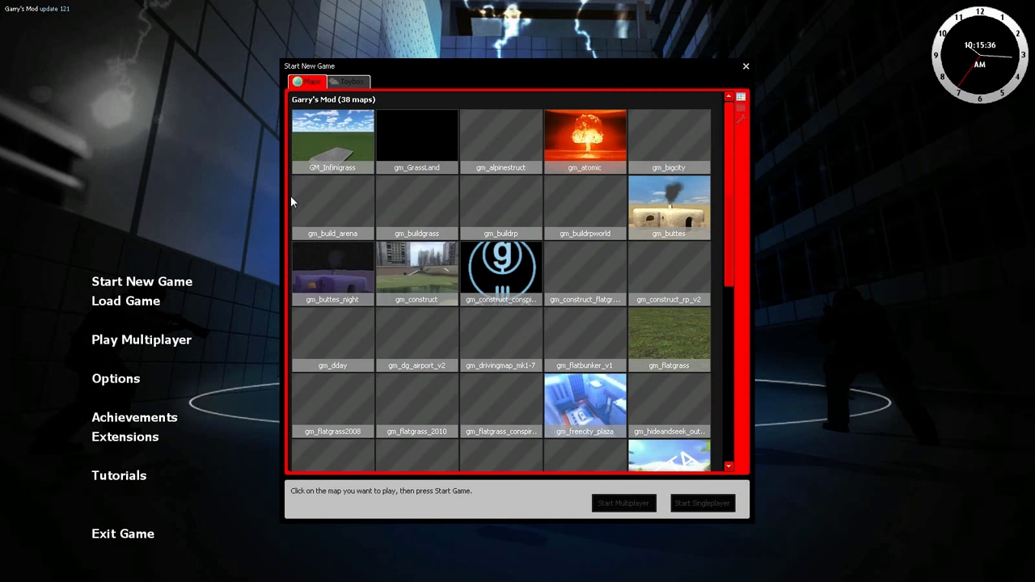
mouse_move(431, 278)
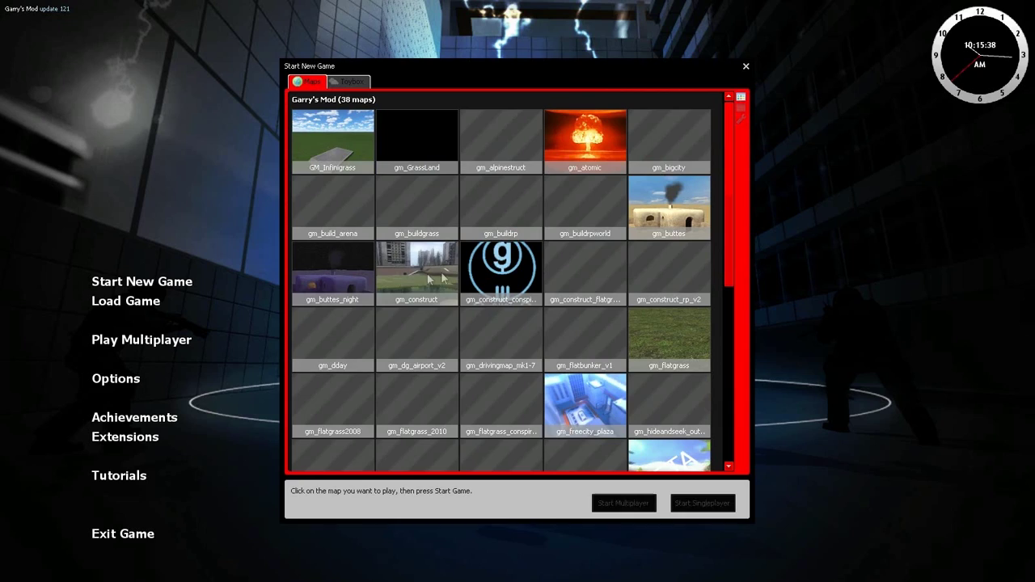
Start a singleplayer game on gm_construct and begin typing lua_openscript in the console
left_click(417, 271)
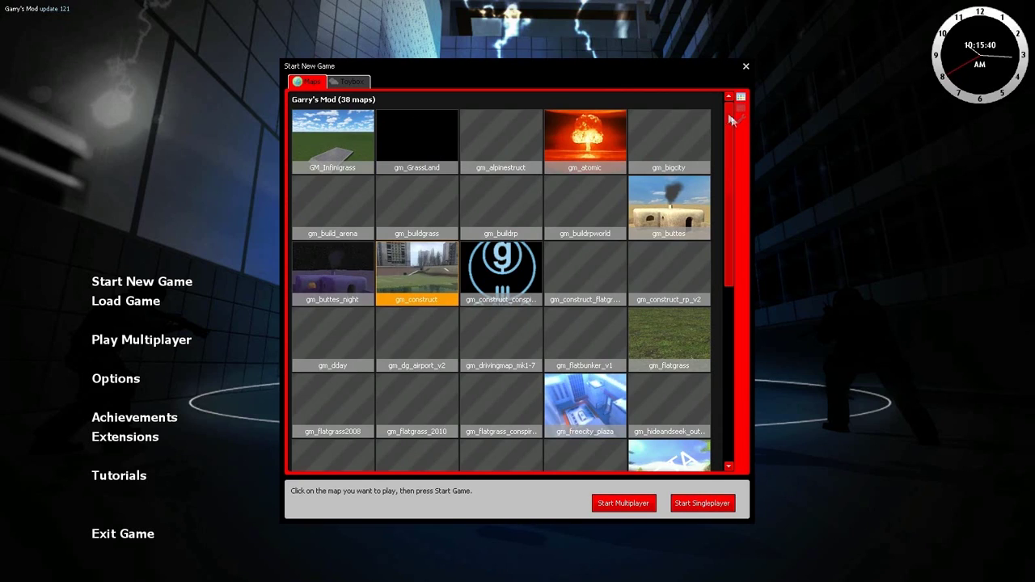
left_click(702, 503)
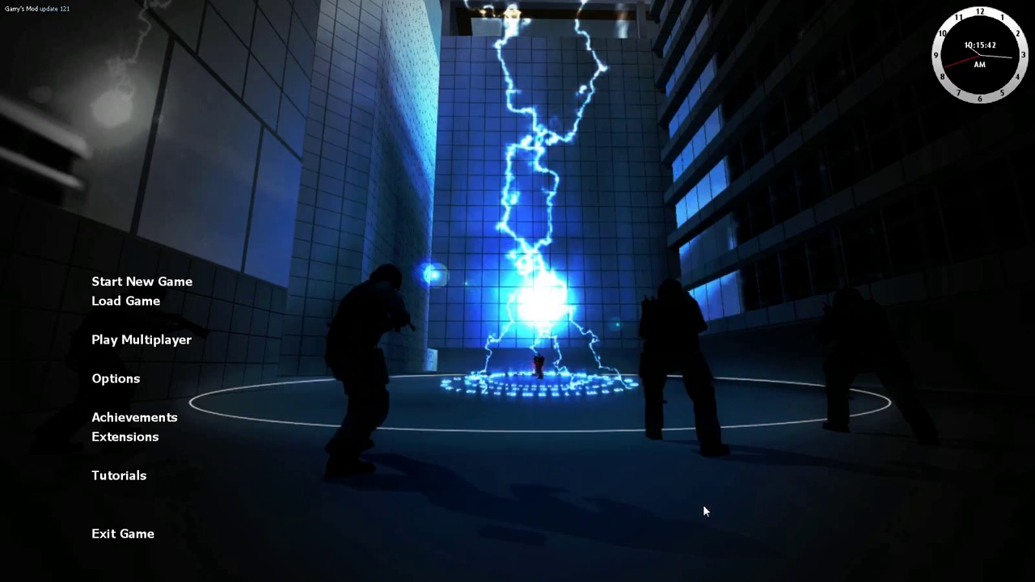
type("lua_openscript")
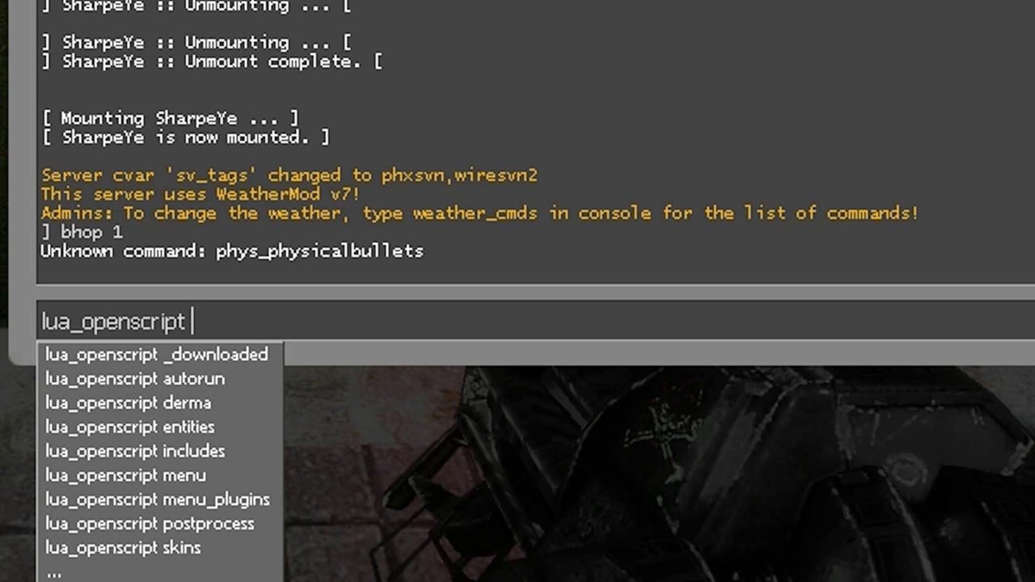
Run lua_openscript autorun\server\propkillers_fun_stuff.lua, then begin the lua_openscript_cl command
type("autorun\\server")
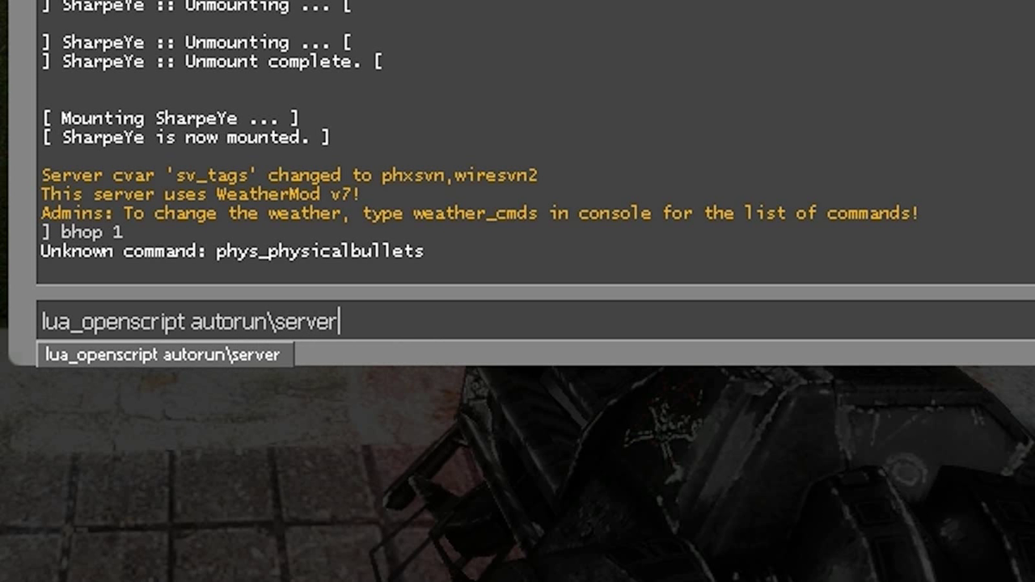
type("\\")
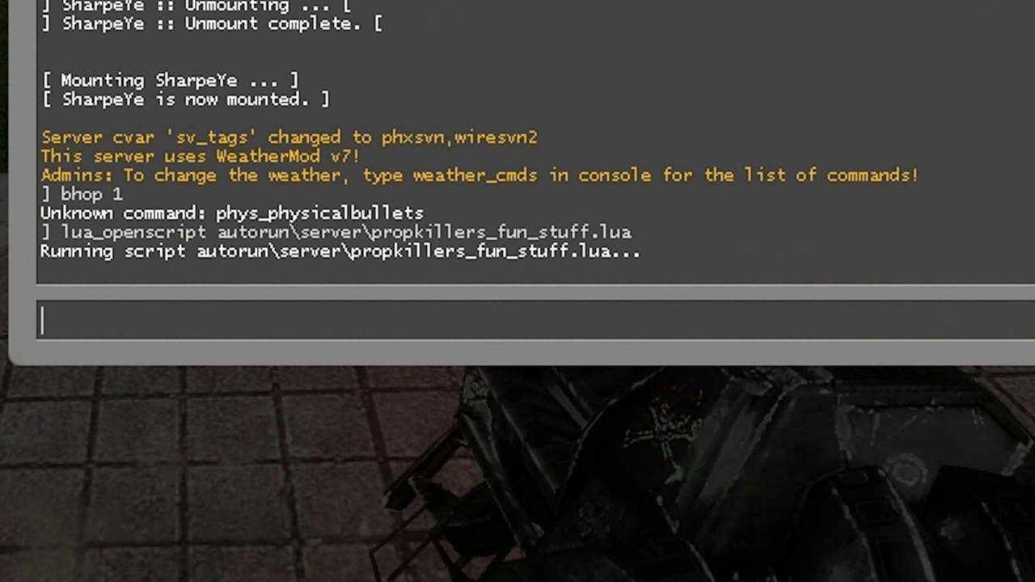
type("lua_openscript_cl")
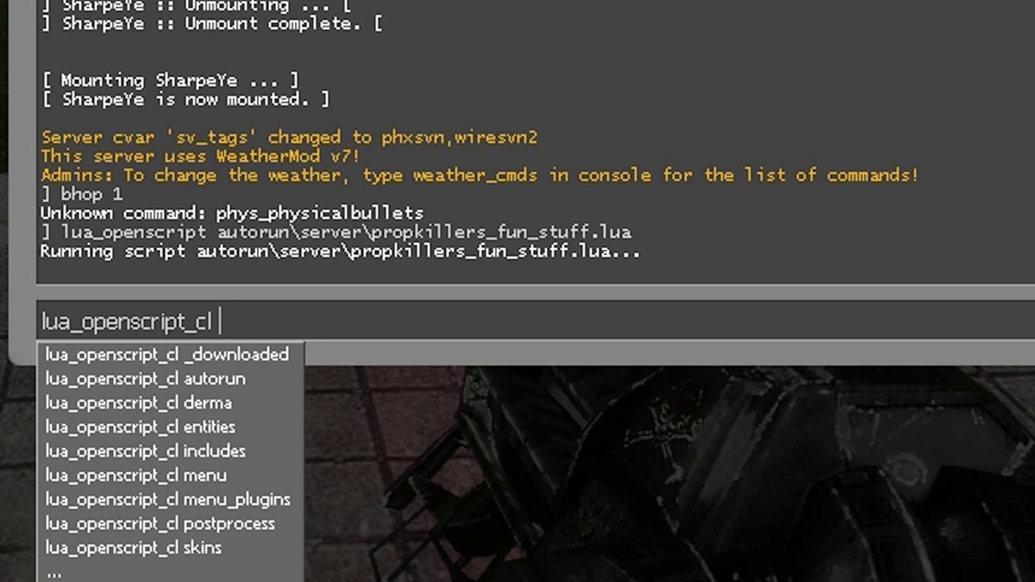
Run lua_openscript_cl autorun\client\bhop.lua and bring the console back up
type("autorun\\cl")
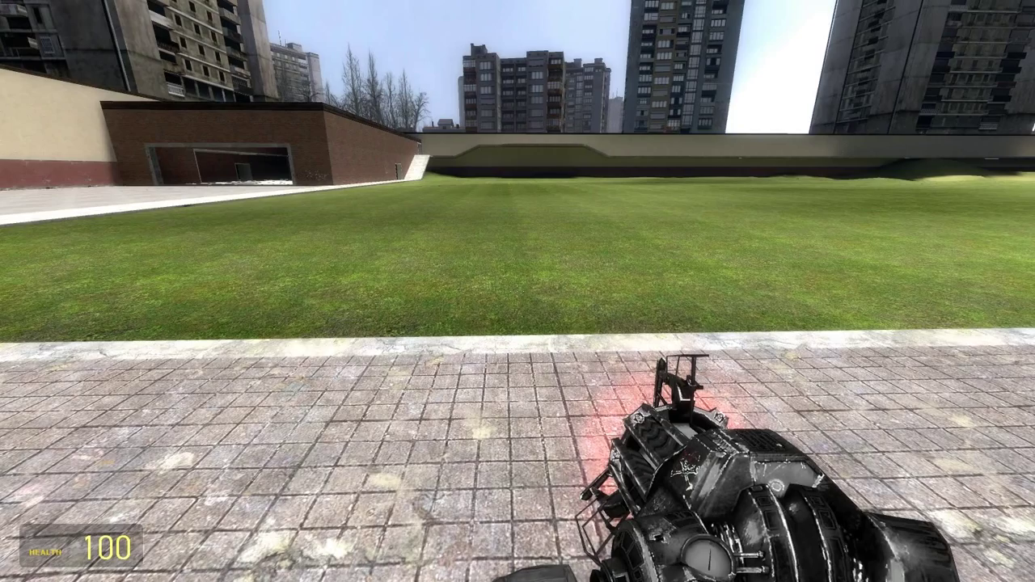
key("`")
type("lua_run")
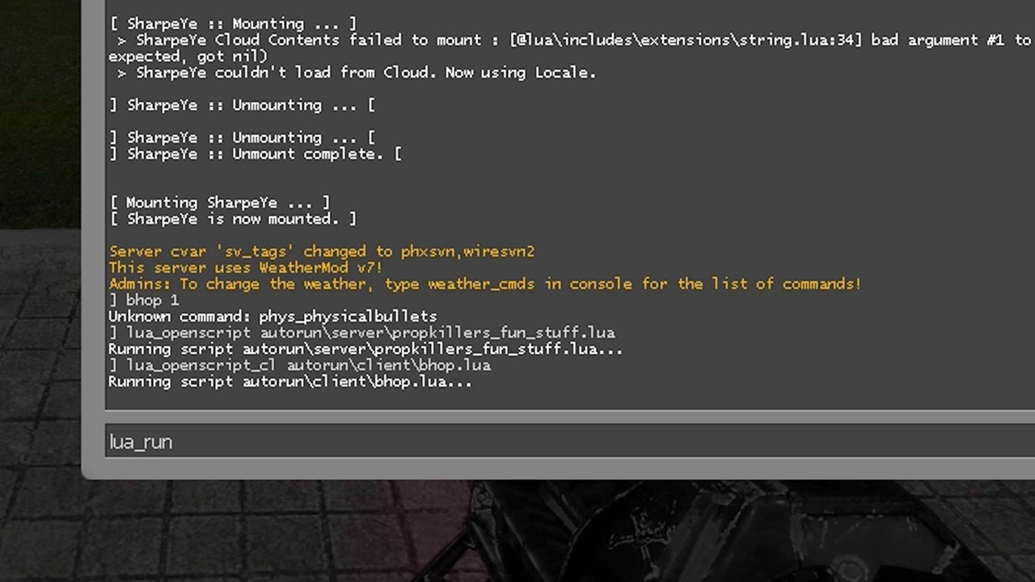
Run lua_run for k,v in pairs( player.GetAll() ) do v:Kill() end to kill every player
type("for k,v in pairs(")
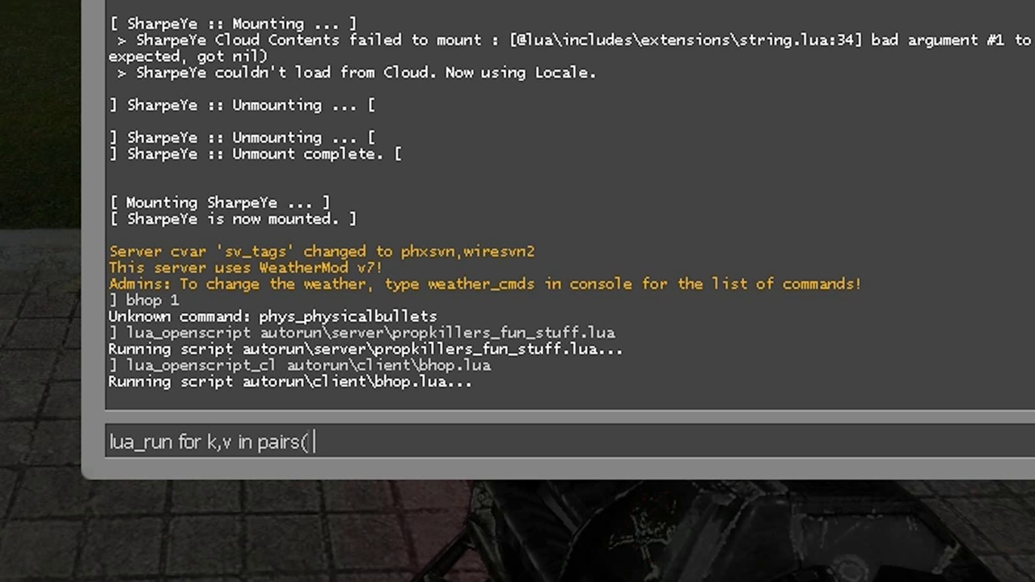
type("player.GetAll(")
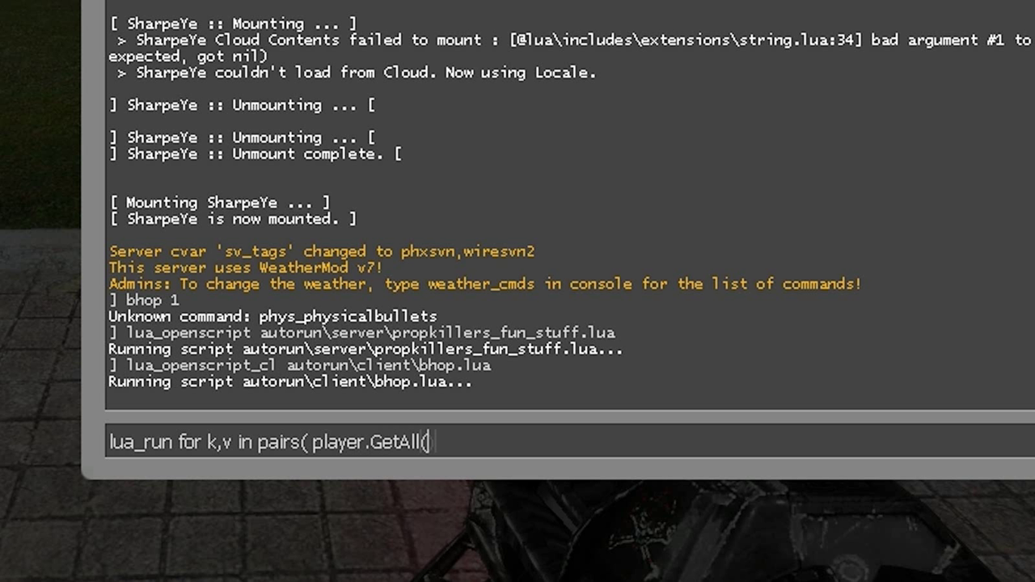
type(") ) do v:")
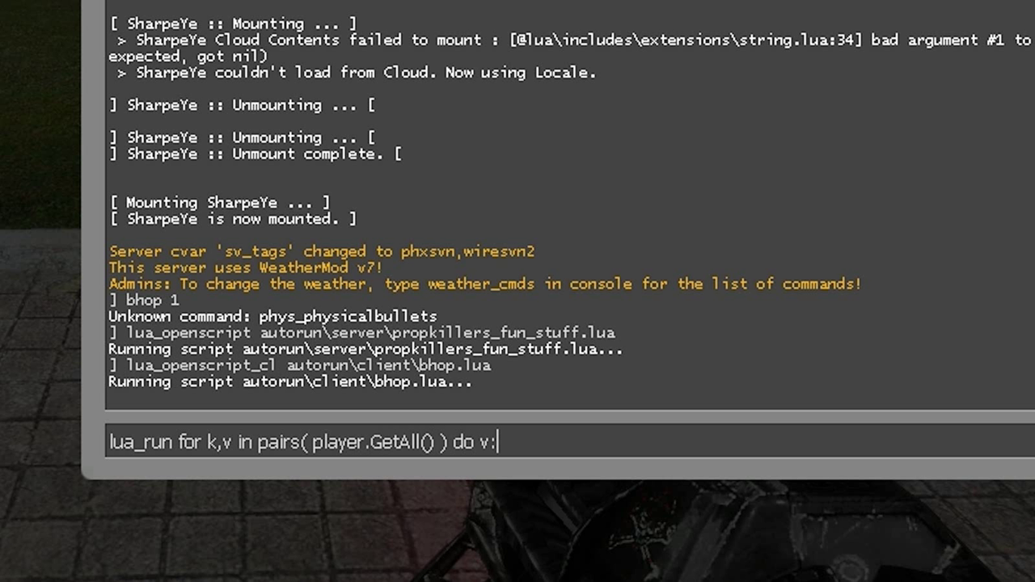
type("Kill()")
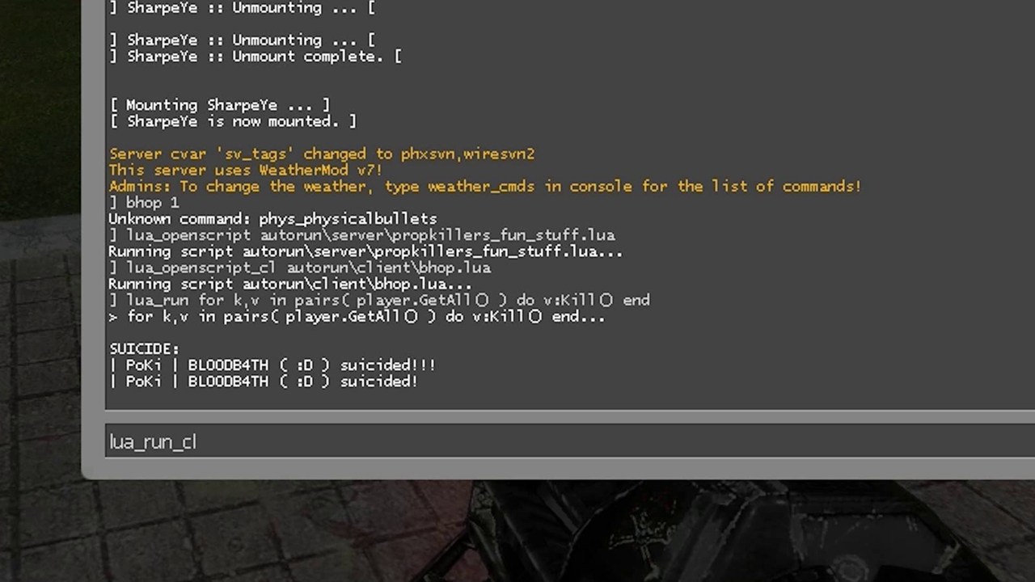
Run lua_run_cl RunConsoleCommand( "kill" ), then enter gamemode_reload
type("RunConsoleC")
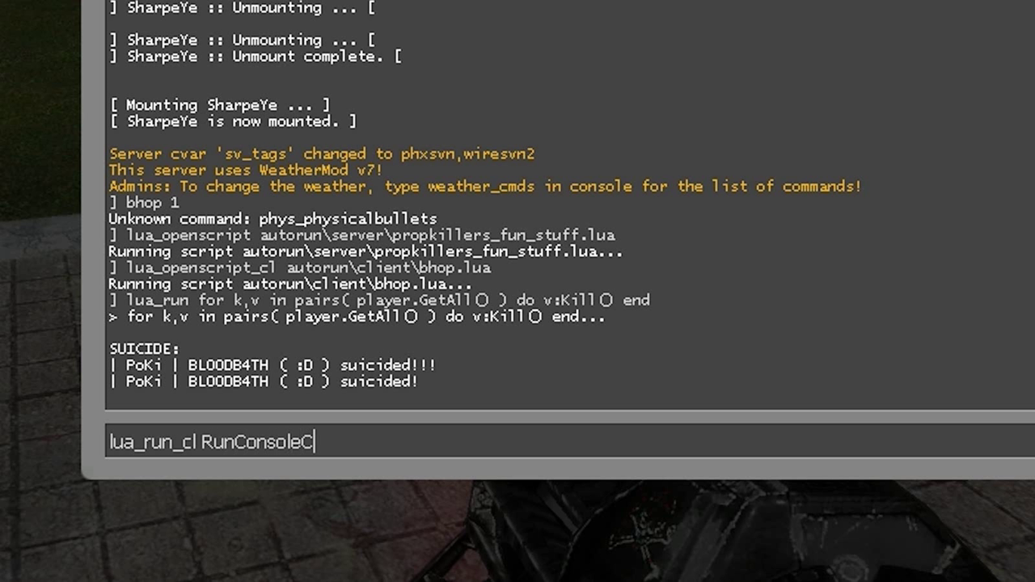
type("ommand( \"k")
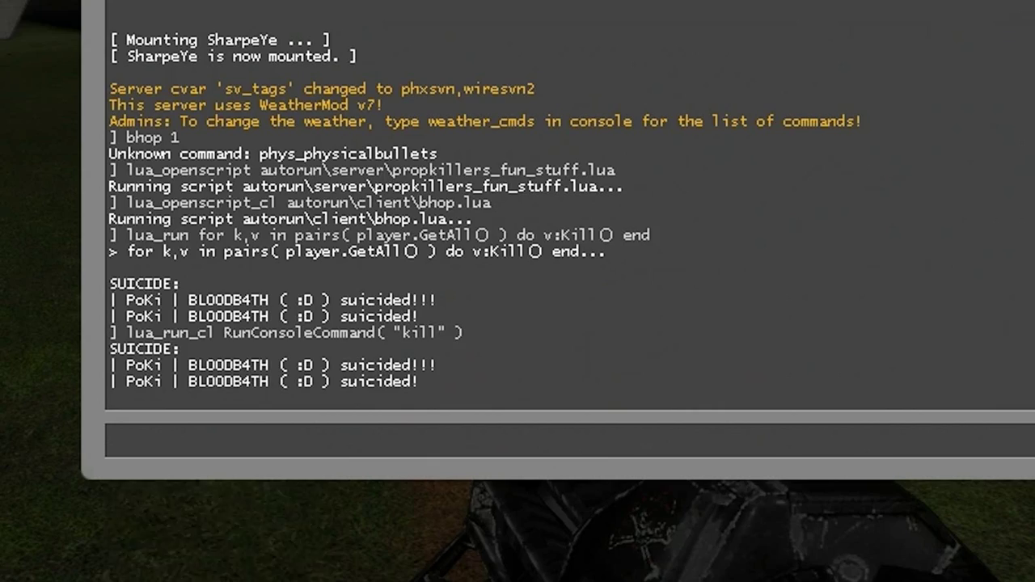
type("gamemode_reload")
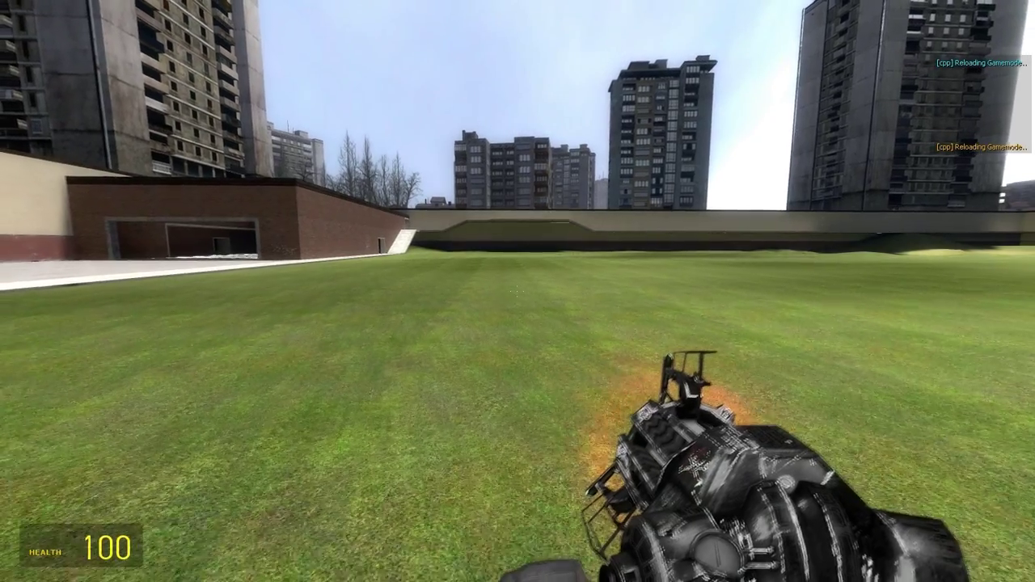
Reload the sandbox gamemode with gamemode_reload
type("gamemode_rel")
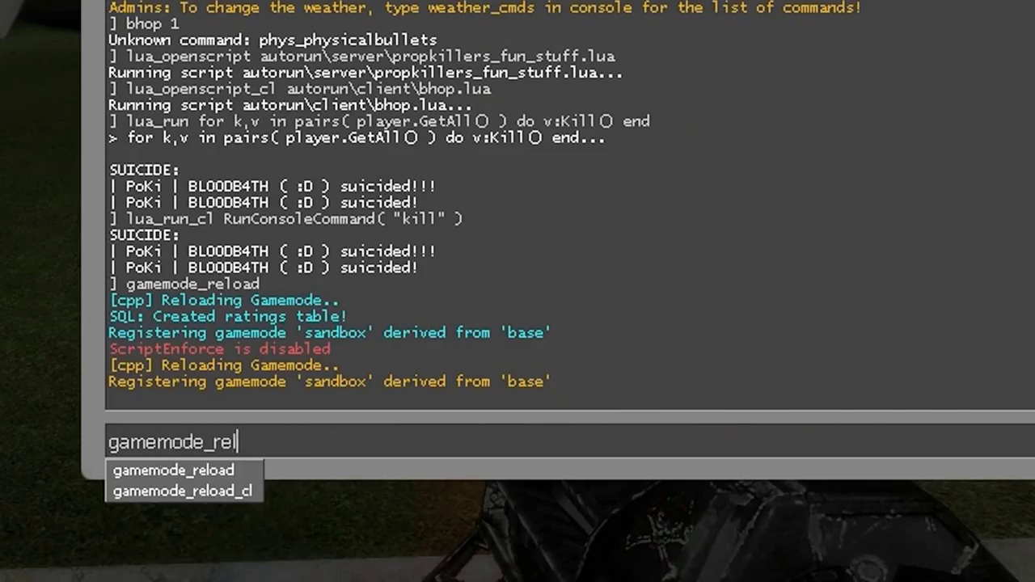